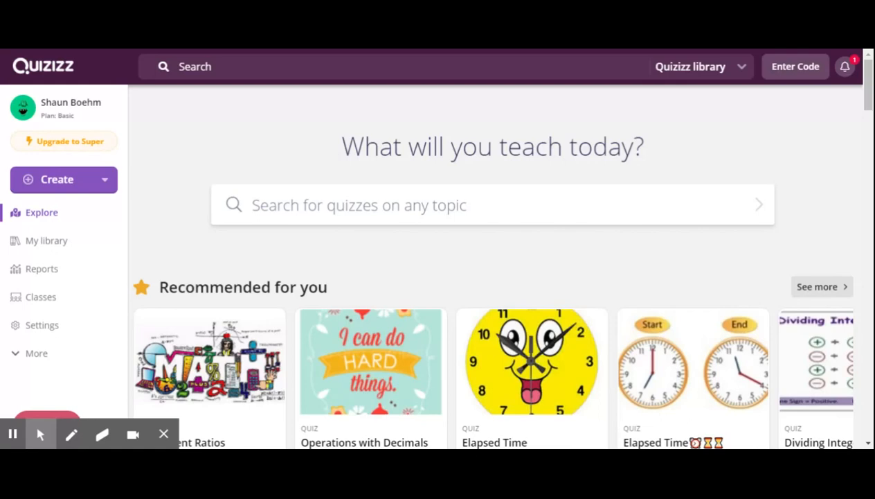
{"action": "mouse_move", "coordinate": [187, 175]}
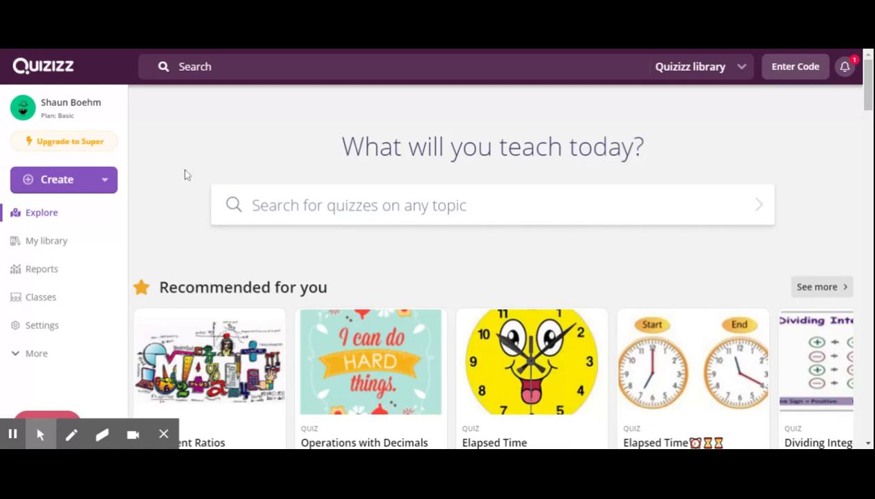
{"action": "mouse_move", "coordinate": [105, 116]}
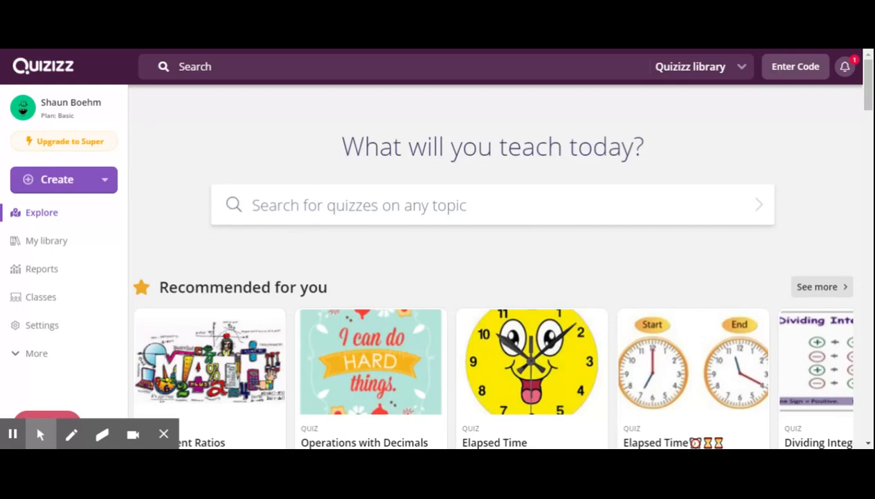
Search the library for 'fractions' and check the grade-level filter choices
{"action": "left_click", "coordinate": [492, 205]}
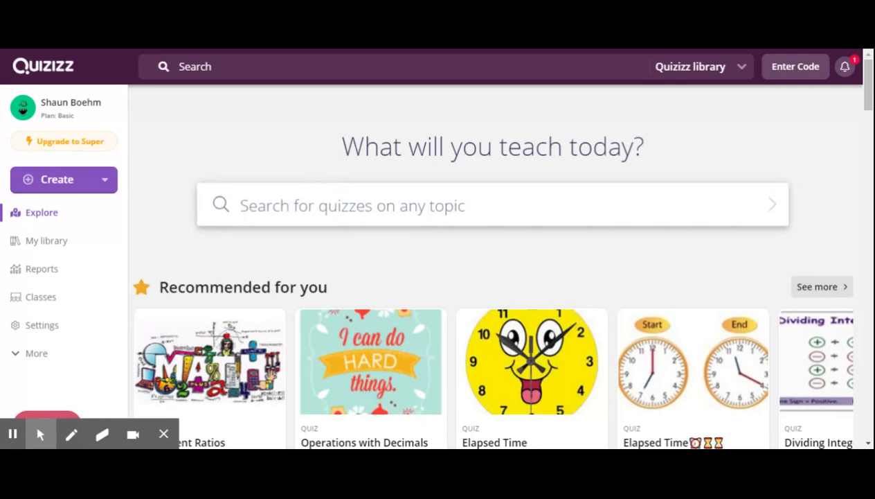
{"action": "type", "text": "fractions"}
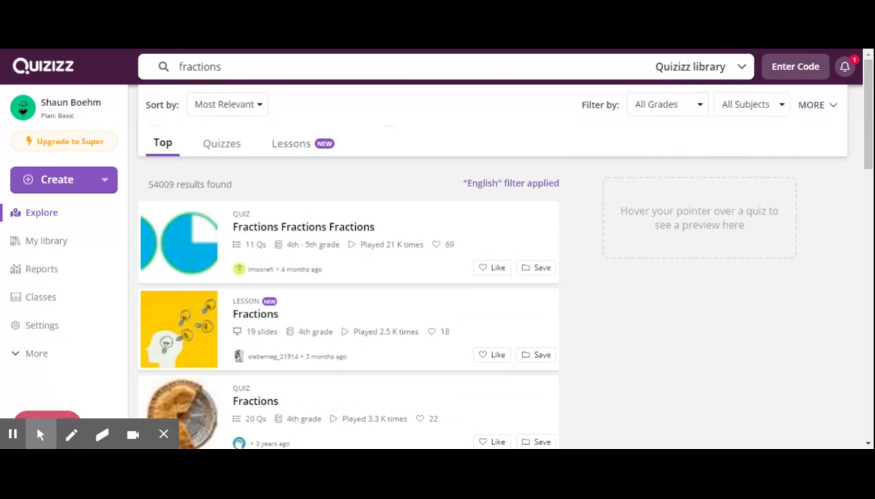
{"action": "mouse_move", "coordinate": [415, 185]}
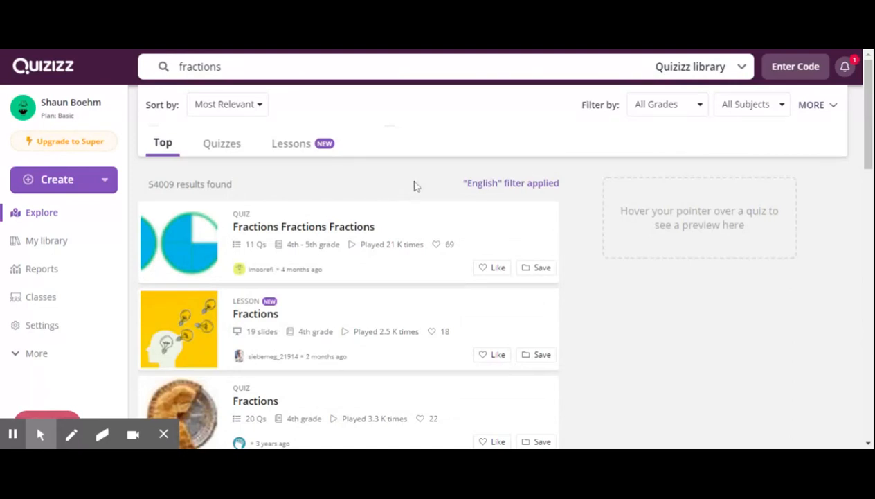
{"action": "mouse_move", "coordinate": [679, 111]}
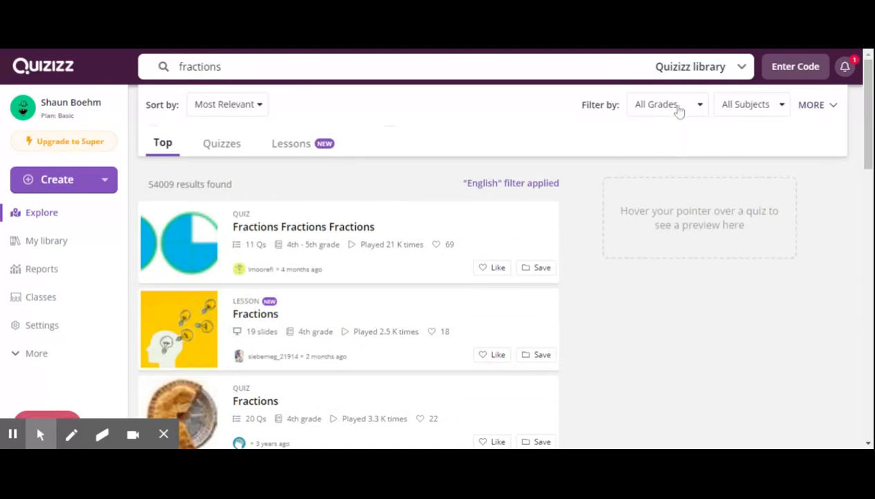
{"action": "left_click", "coordinate": [666, 104]}
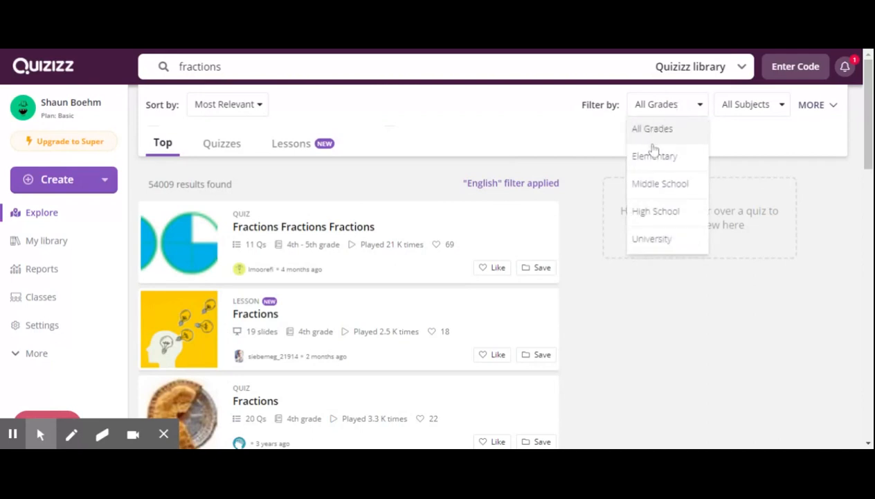
{"action": "mouse_move", "coordinate": [730, 142]}
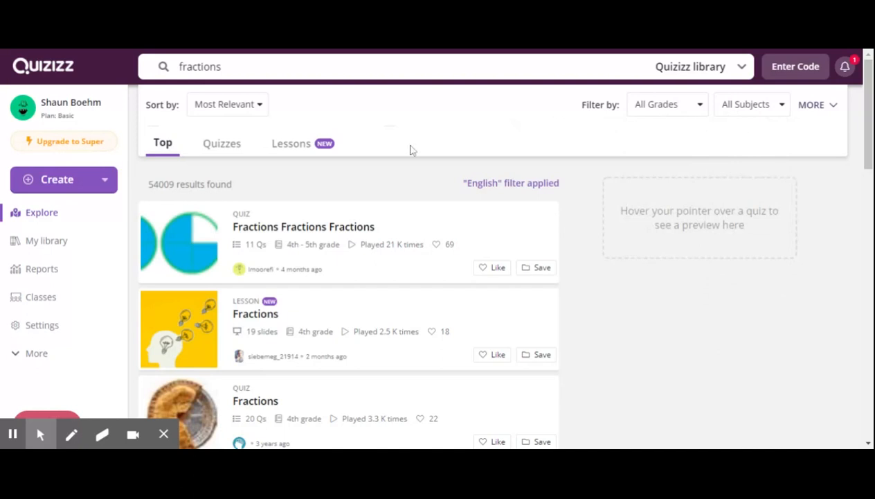
{"action": "mouse_move", "coordinate": [388, 232]}
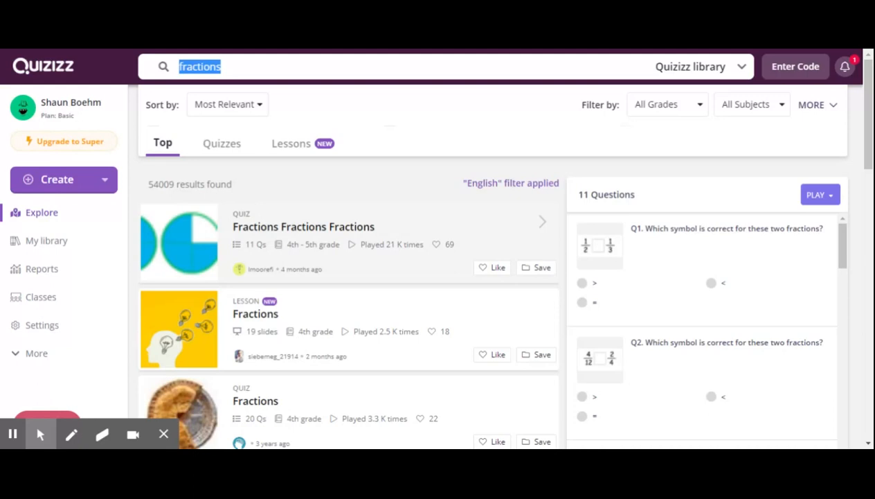
Search the library by the standard code '4.nf'
{"action": "type", "text": "4"}
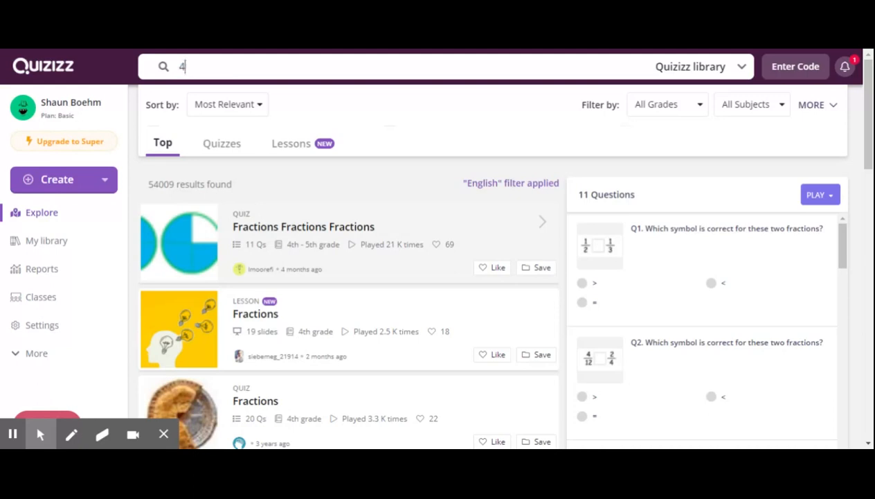
{"action": "type", "text": ".nsf"}
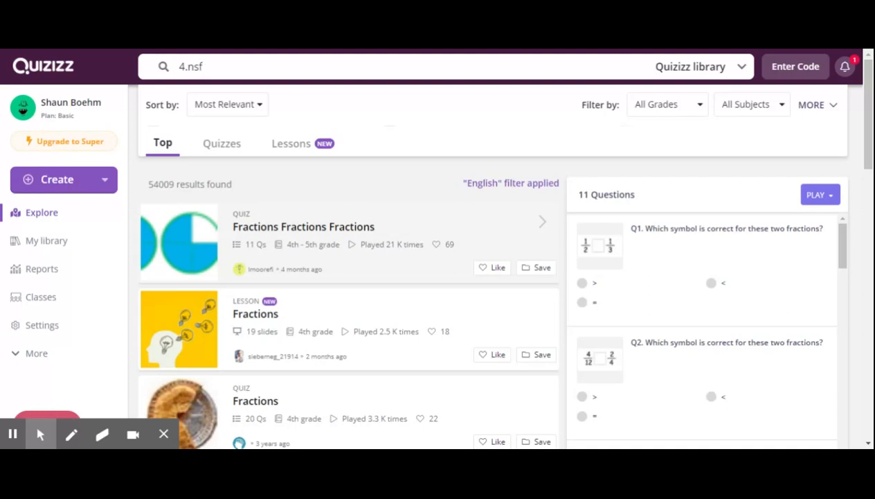
{"action": "key", "text": "BackSpace"}
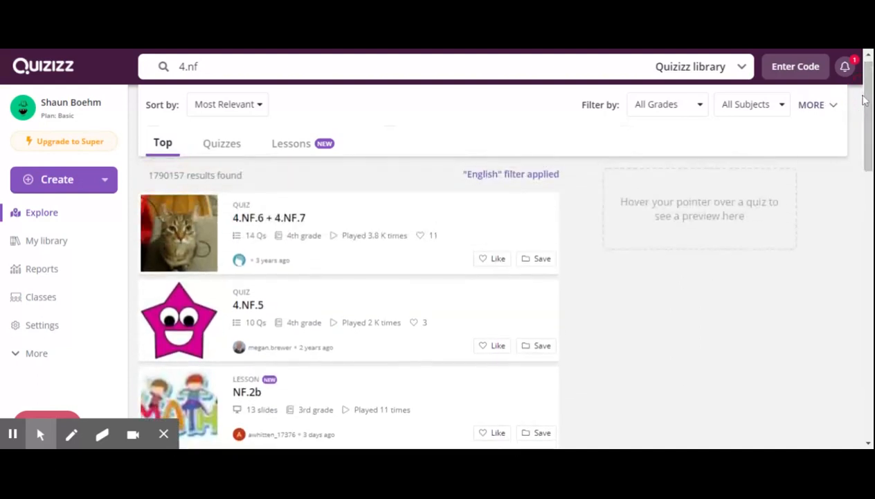
{"action": "mouse_move", "coordinate": [360, 223]}
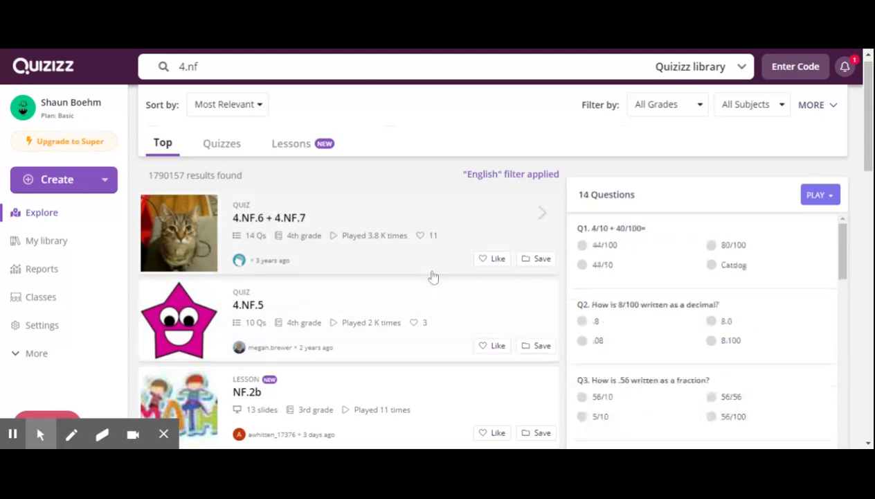
{"action": "mouse_move", "coordinate": [336, 216]}
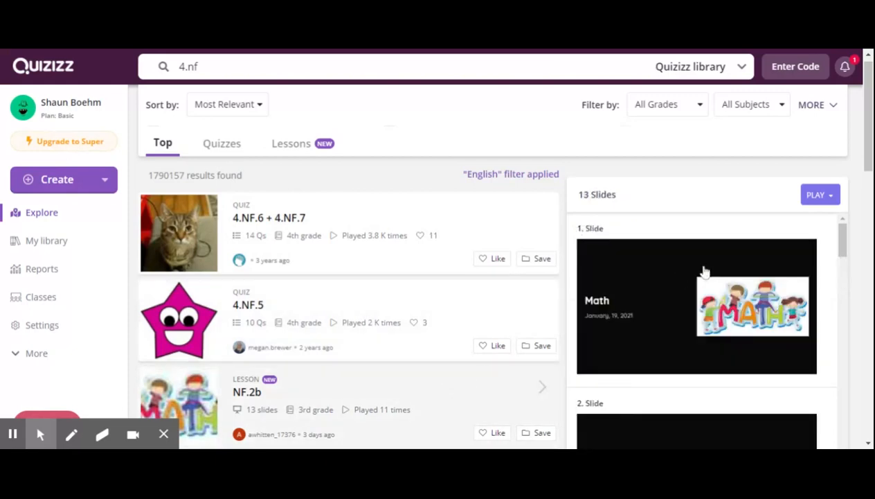
Scroll down through more of the 4.NF search results
{"action": "scroll", "scroll_direction": "down", "scroll_amount": 3}
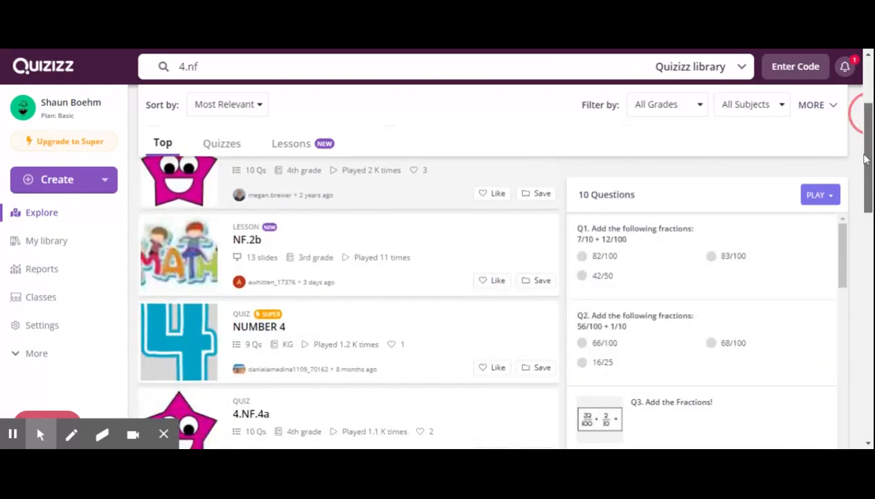
{"action": "scroll", "scroll_direction": "down", "scroll_amount": 3}
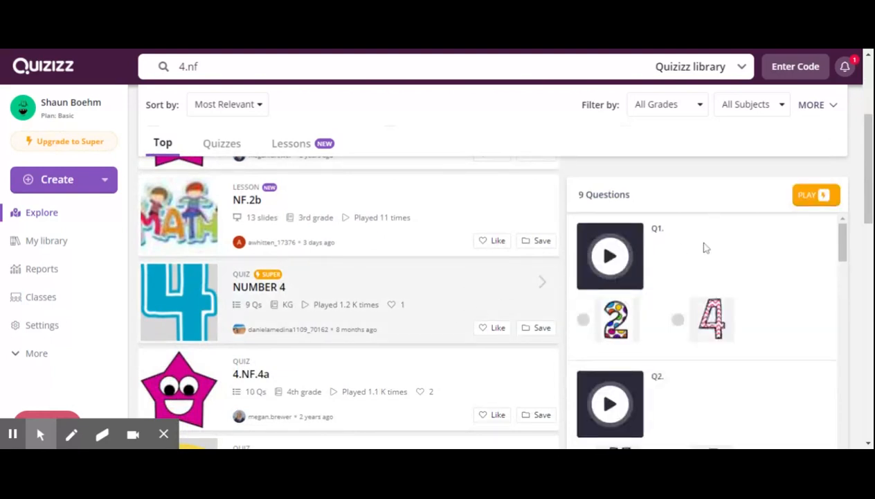
{"action": "scroll", "scroll_direction": "down", "scroll_amount": 3}
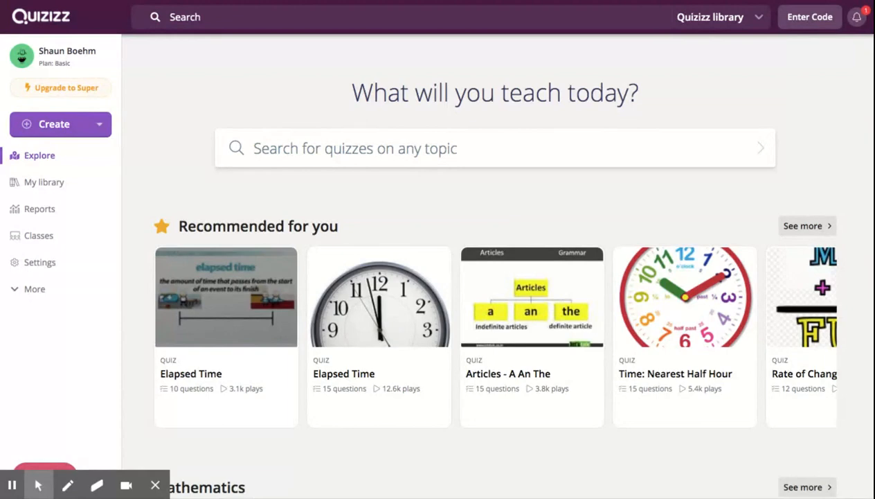
{"action": "mouse_move", "coordinate": [158, 138]}
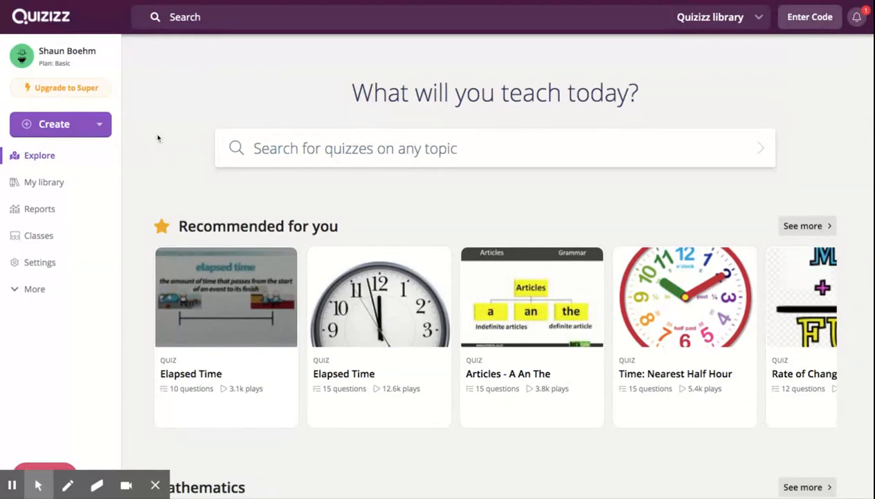
Open a blank Create a quiz form from the Create menu
{"action": "left_click", "coordinate": [54, 124]}
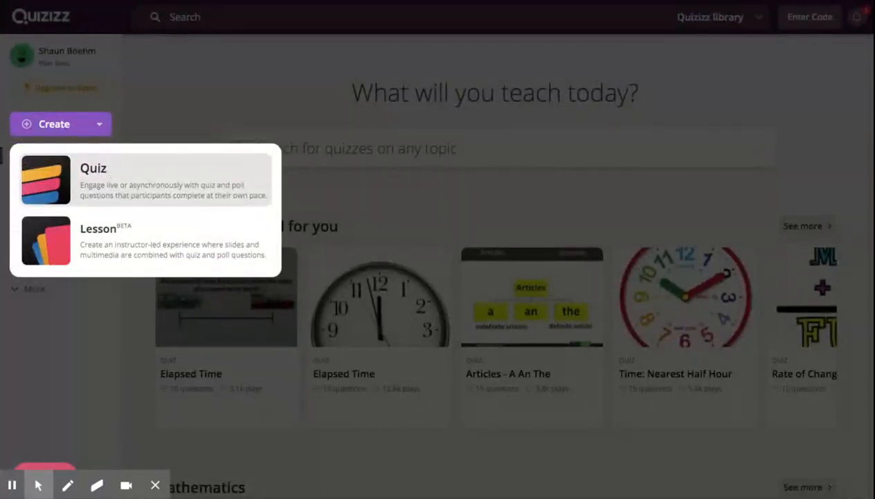
{"action": "left_click", "coordinate": [94, 167]}
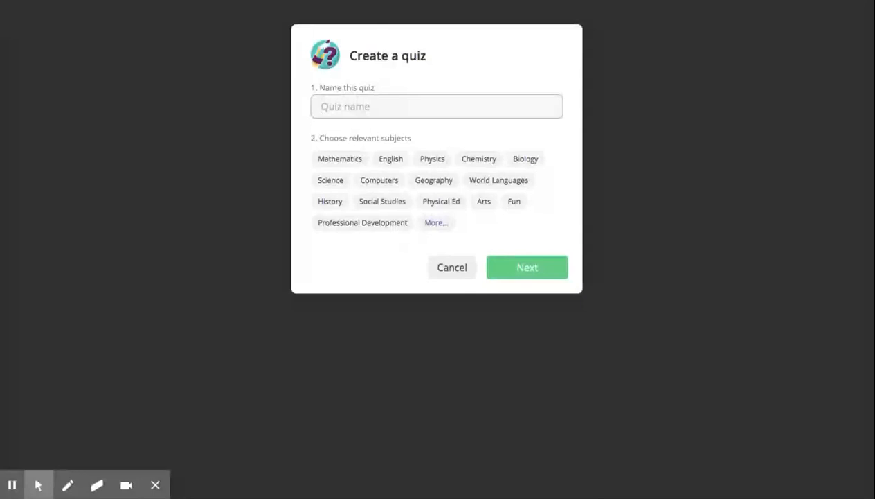
Name the quiz '4.NSF.5 Quiz', tag it Mathematics, and confirm
{"action": "type", "text": "4>"}
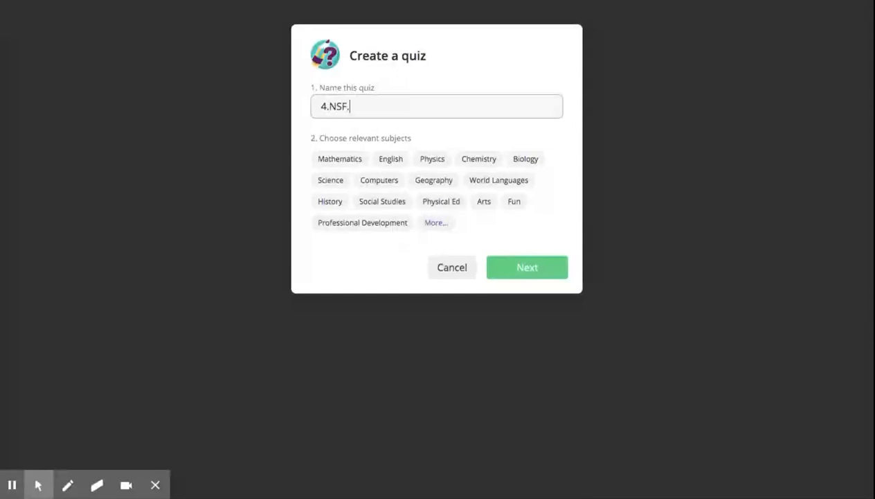
{"action": "type", "text": "5 Q"}
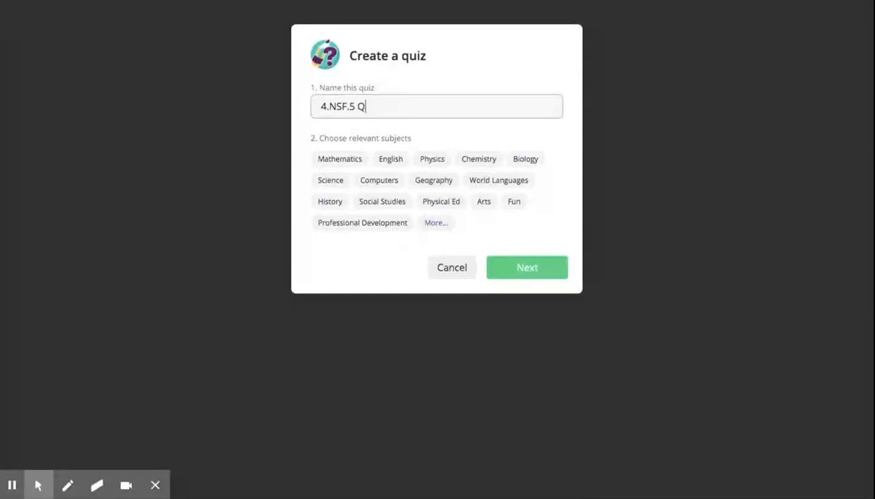
{"action": "left_click", "coordinate": [340, 158]}
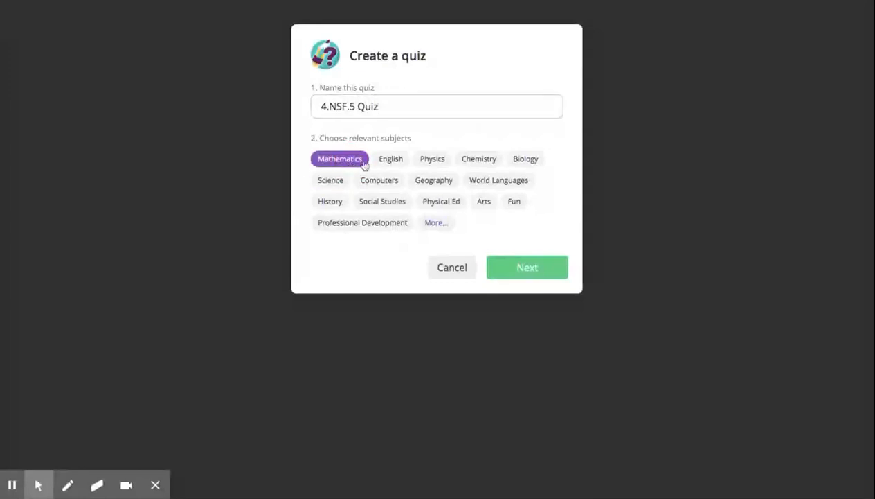
{"action": "left_click", "coordinate": [527, 267]}
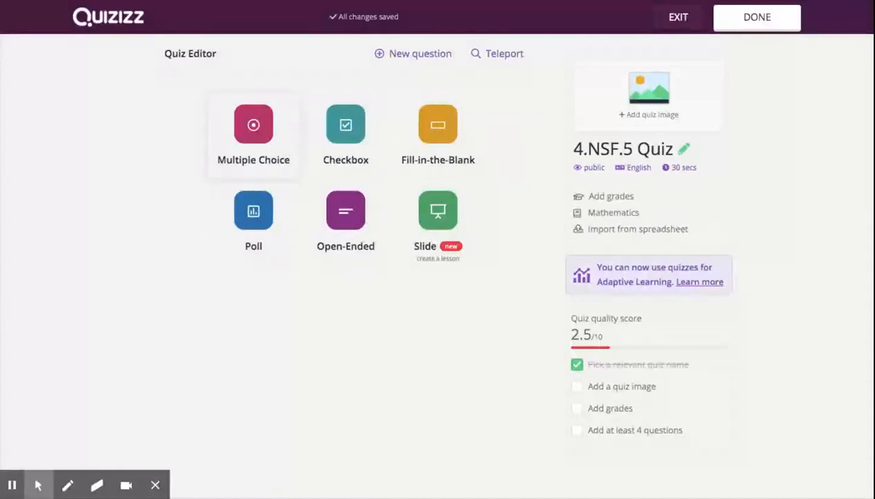
{"action": "mouse_move", "coordinate": [360, 144]}
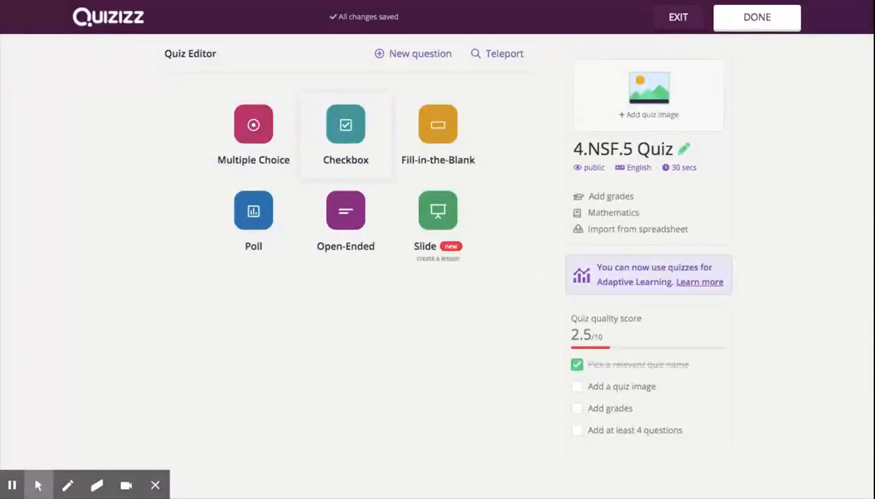
{"action": "mouse_move", "coordinate": [438, 135]}
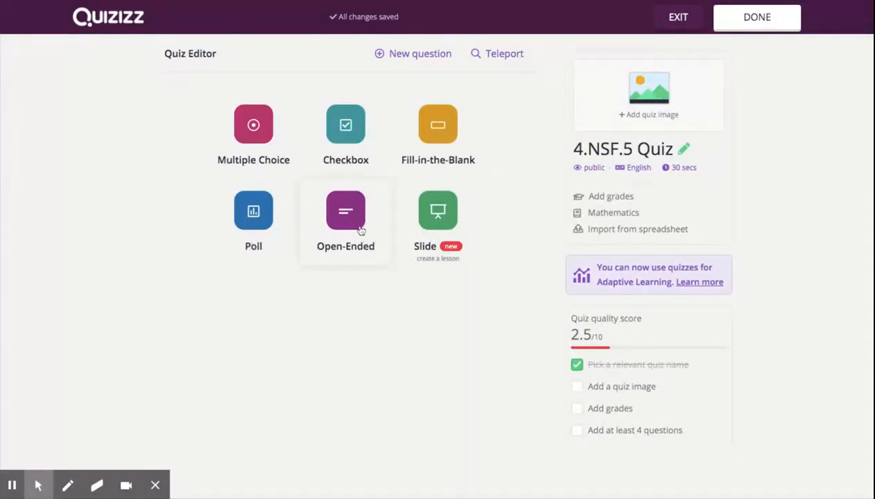
{"action": "mouse_move", "coordinate": [438, 222]}
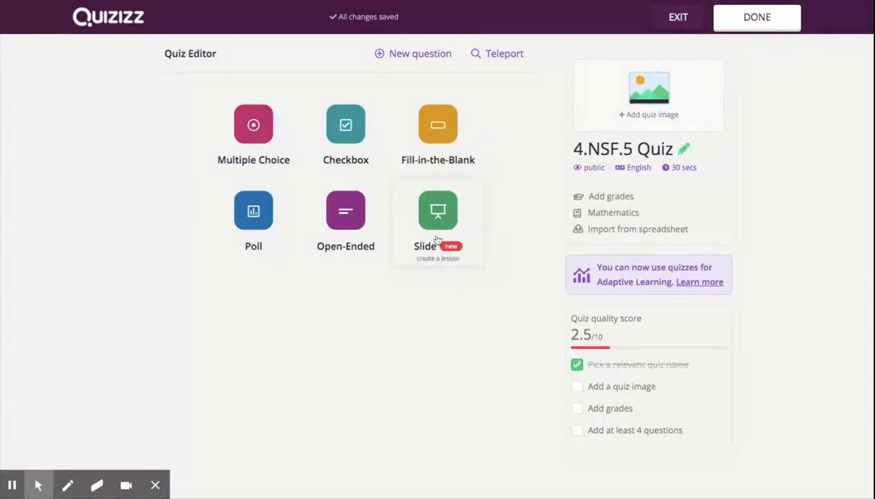
{"action": "mouse_move", "coordinate": [287, 155]}
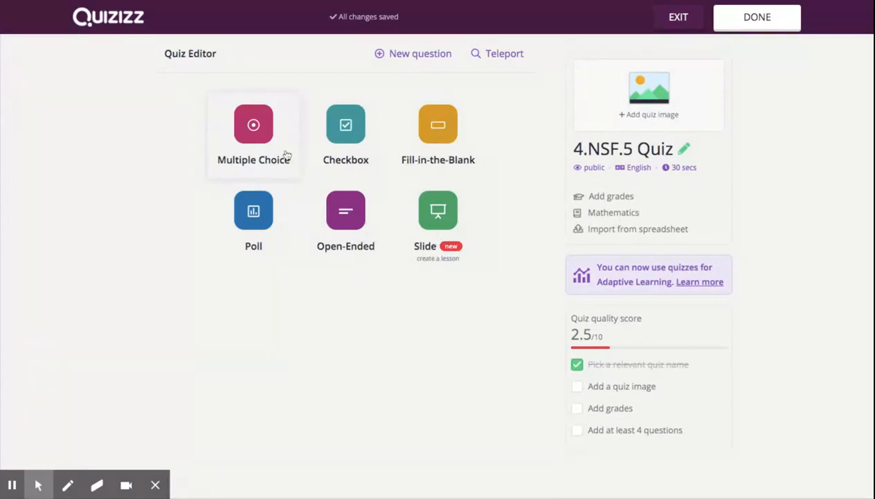
{"action": "mouse_move", "coordinate": [388, 162]}
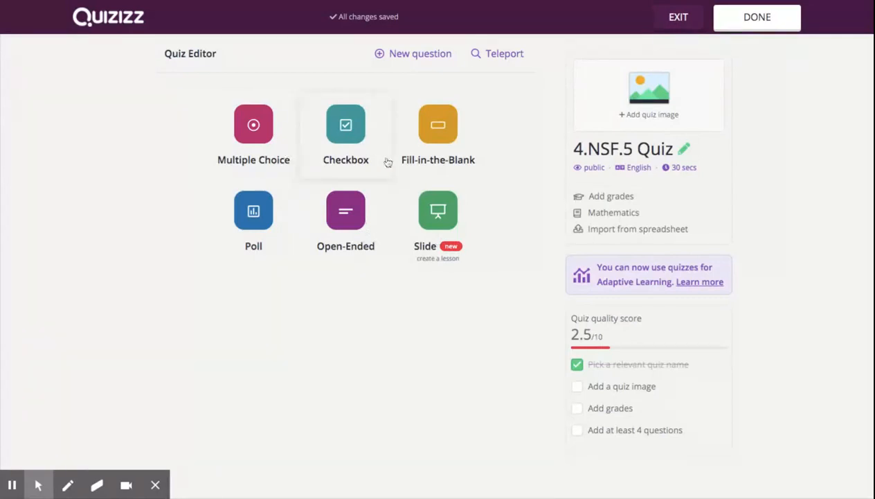
{"action": "mouse_move", "coordinate": [270, 145]}
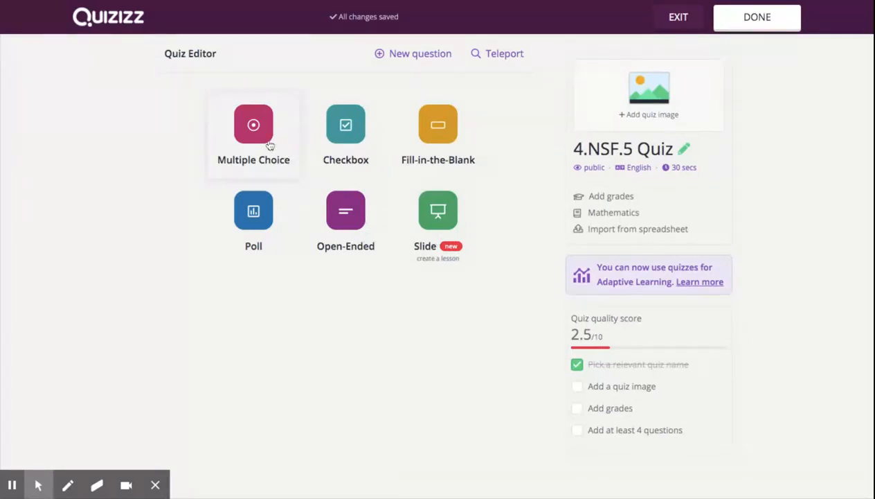
Choose the Multiple Choice question type for question 1
{"action": "left_click", "coordinate": [253, 124]}
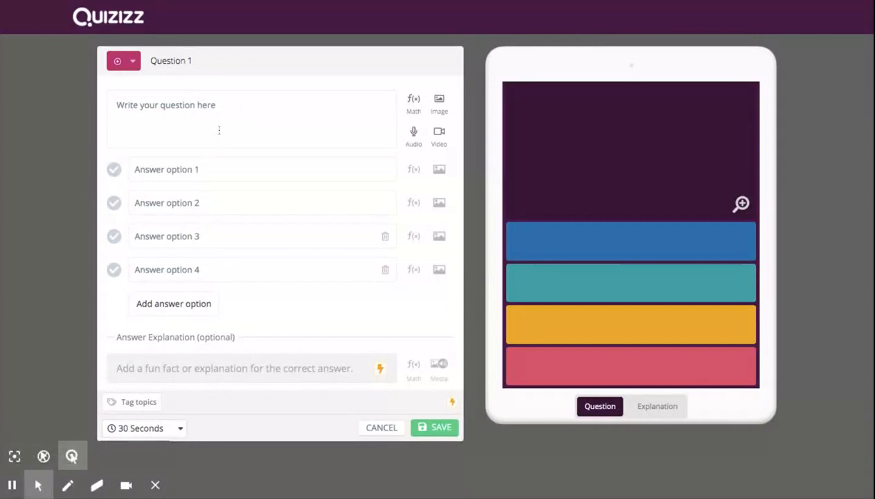
Enter the question text 'What is 44/100 + 2/10?'
{"action": "left_click", "coordinate": [219, 118]}
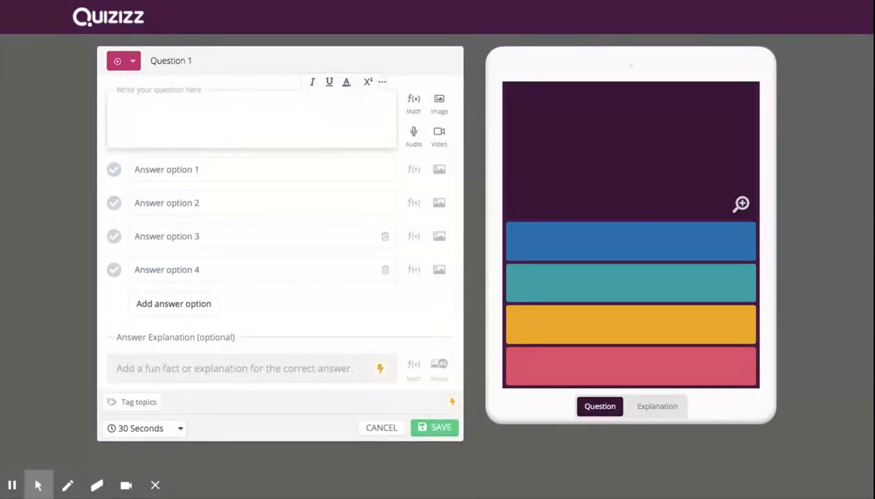
{"action": "type", "text": "What"}
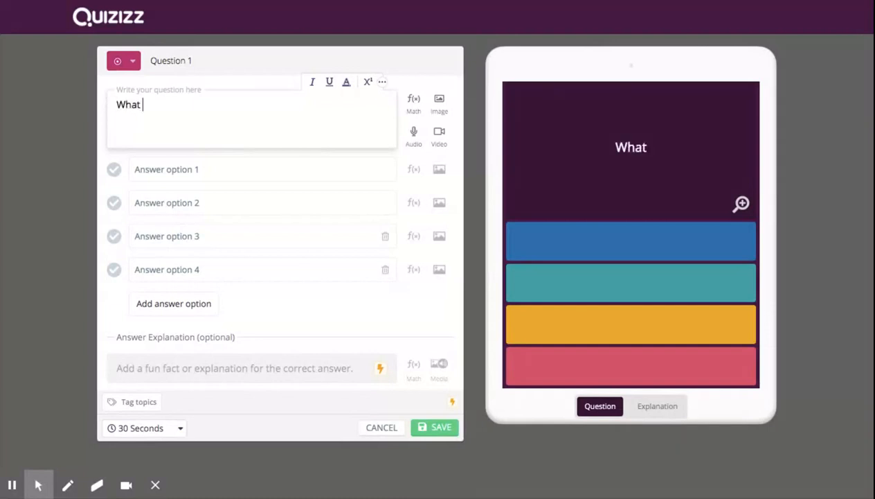
{"action": "type", "text": "is 44/1"}
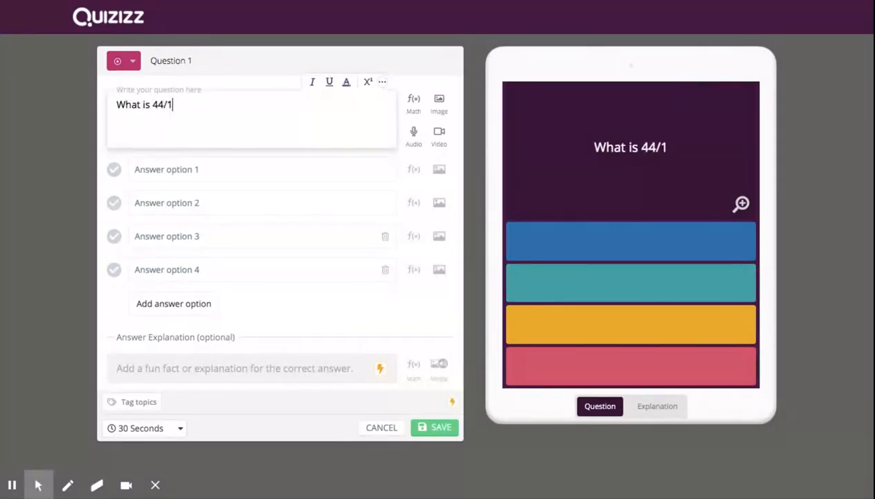
{"action": "type", "text": "00 +"}
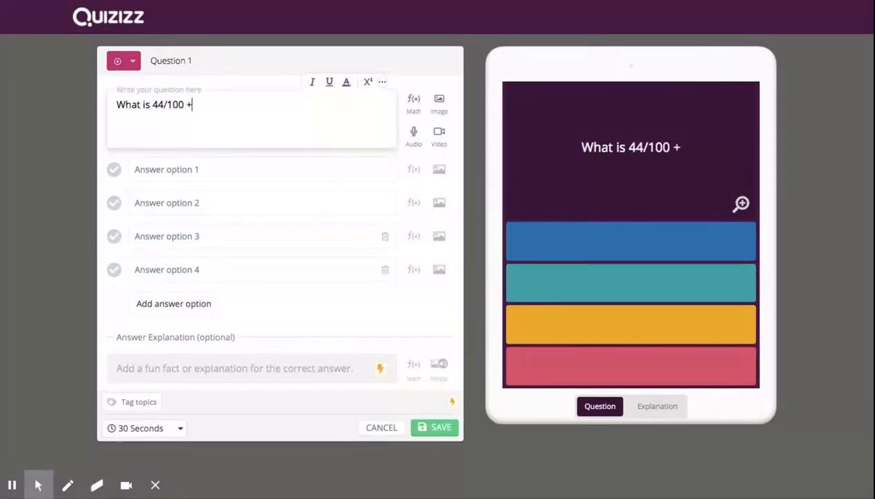
{"action": "type", "text": "2/10?"}
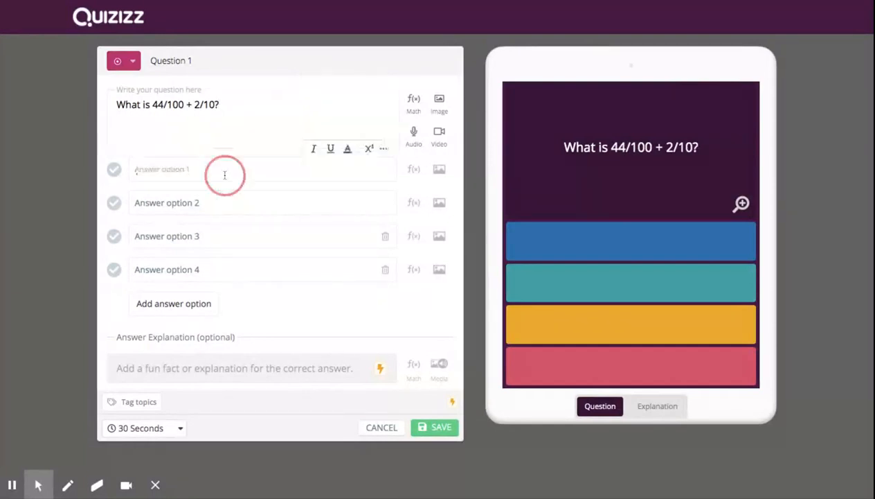
Fill the four answer options with 46/100, 64/100, 46/110 and 42/100
{"action": "left_click", "coordinate": [224, 174]}
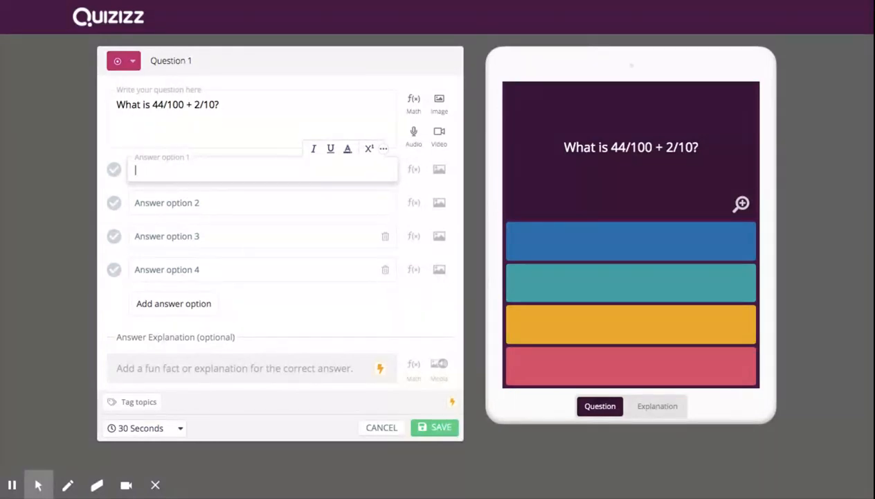
{"action": "type", "text": "46/100"}
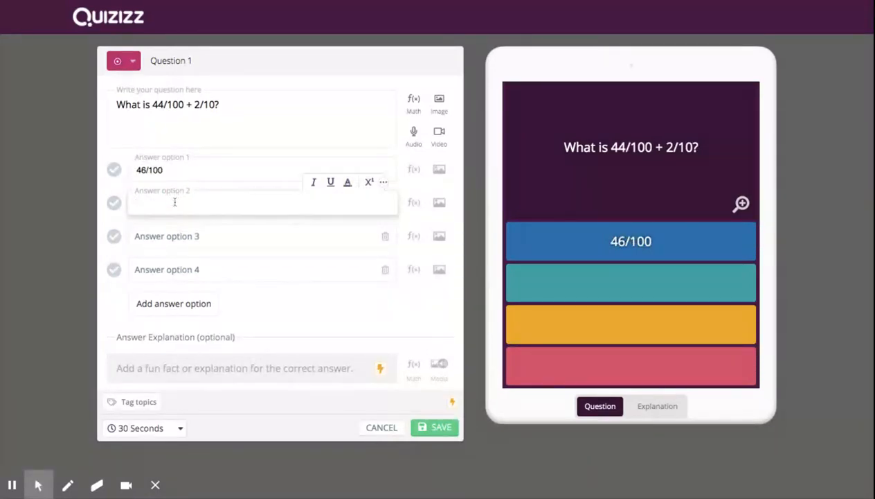
{"action": "type", "text": "64/100"}
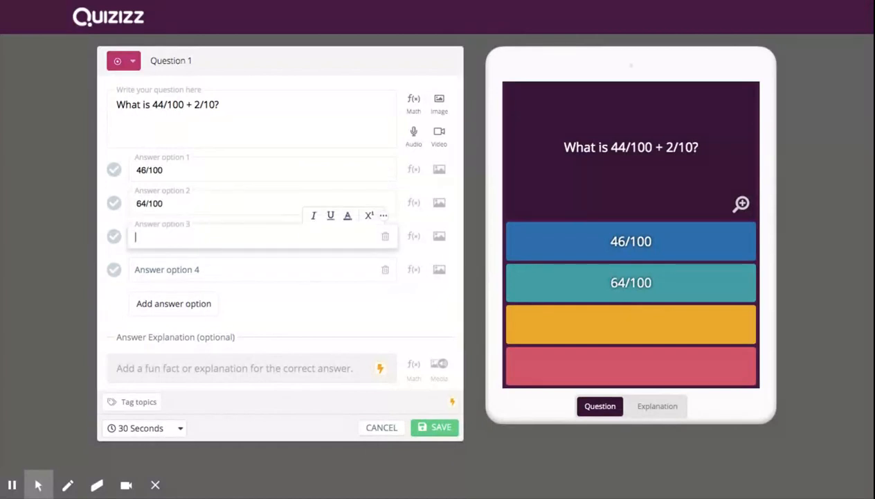
{"action": "type", "text": "46/"}
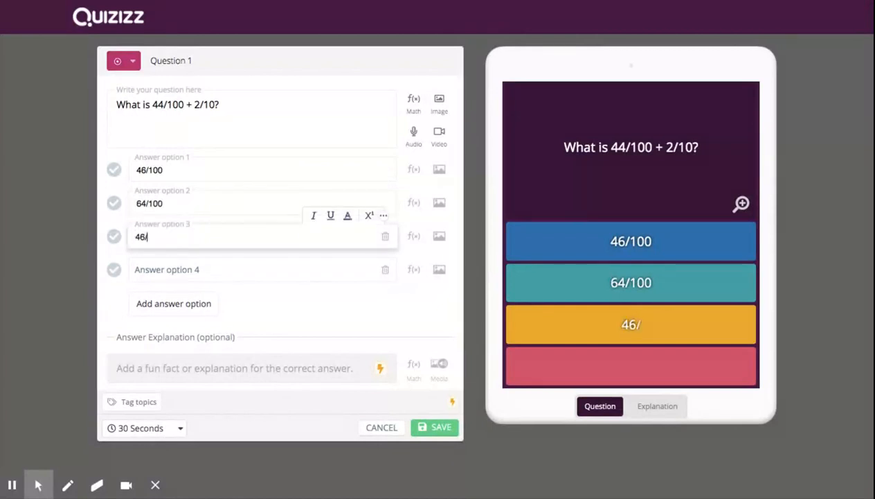
{"action": "type", "text": "110"}
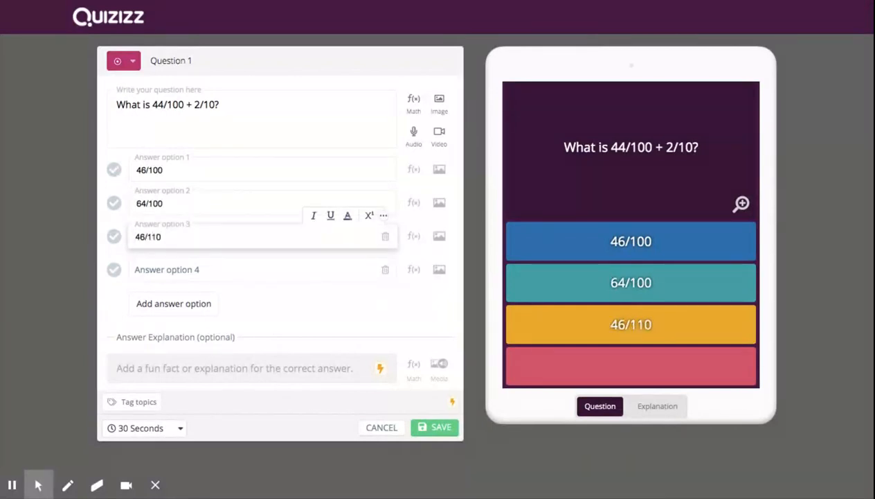
{"action": "left_click", "coordinate": [208, 269]}
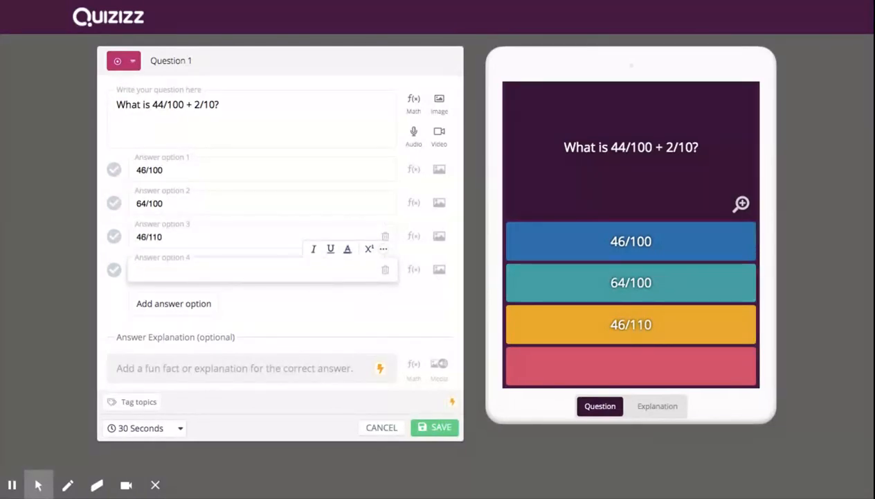
{"action": "type", "text": "42/100"}
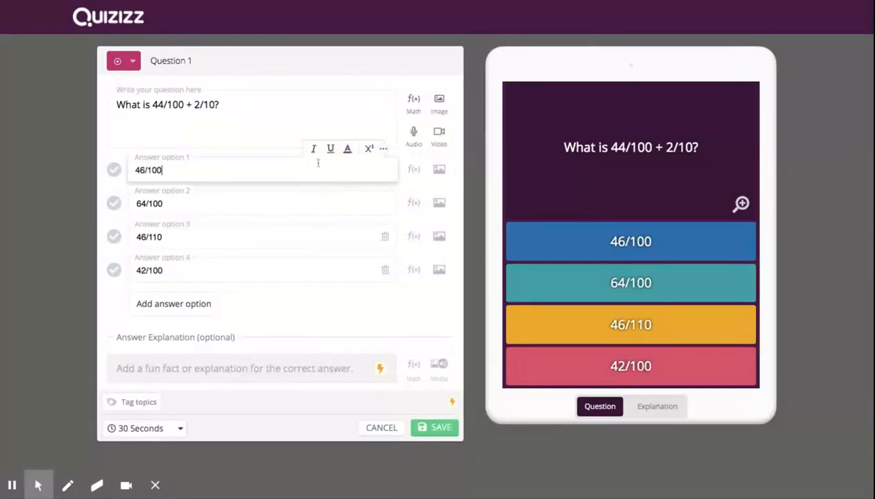
{"action": "mouse_move", "coordinate": [439, 169]}
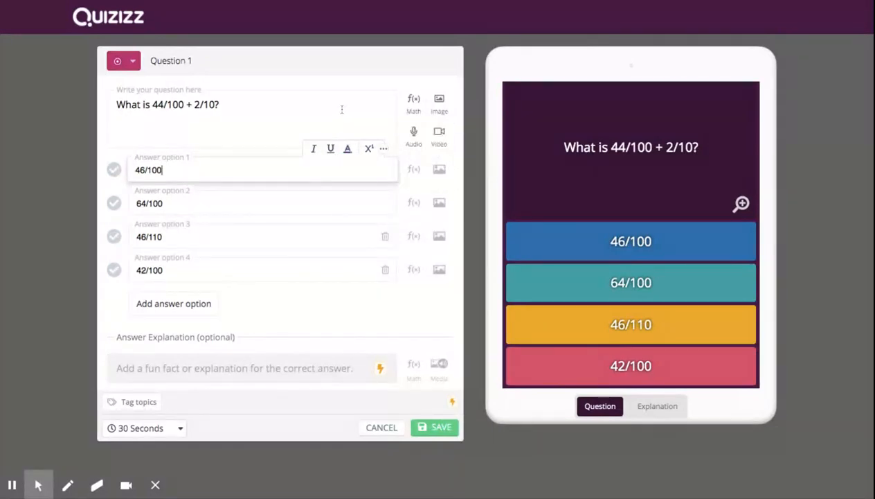
Mark answer option 64/100 as correct and save Question 1
{"action": "left_click", "coordinate": [315, 123]}
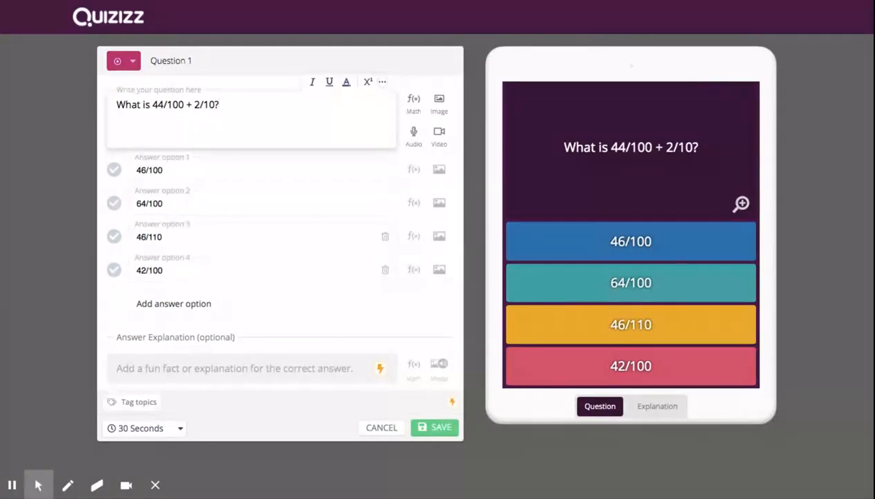
{"action": "left_click", "coordinate": [434, 427]}
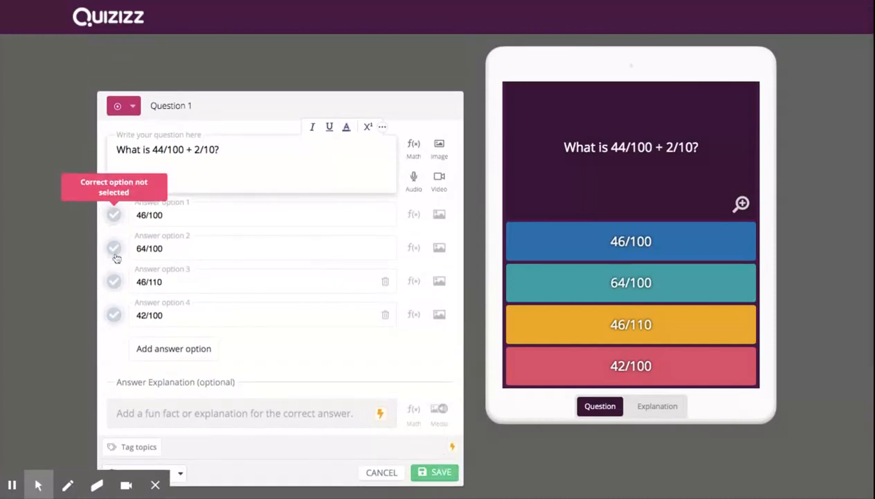
{"action": "left_click", "coordinate": [114, 248]}
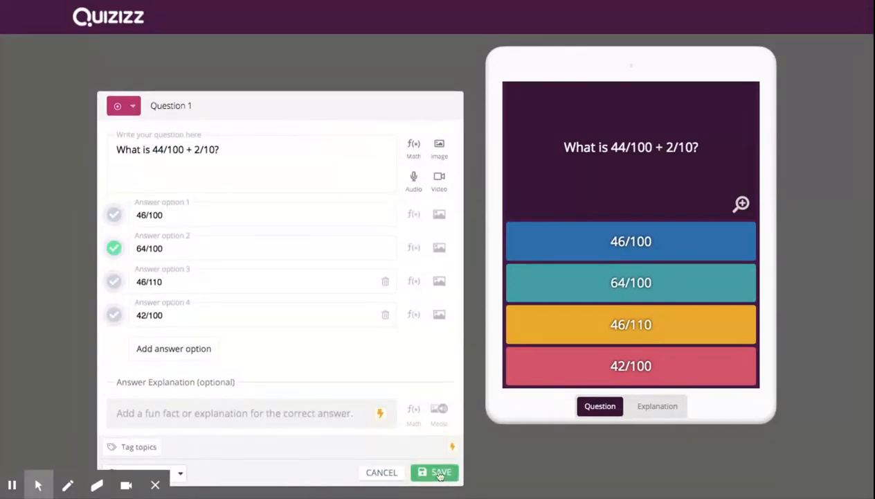
{"action": "left_click", "coordinate": [435, 472]}
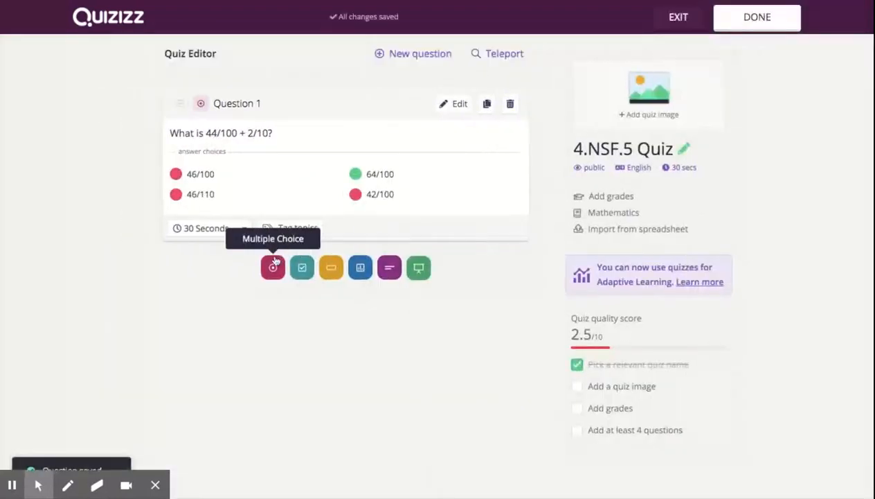
{"action": "mouse_move", "coordinate": [418, 268]}
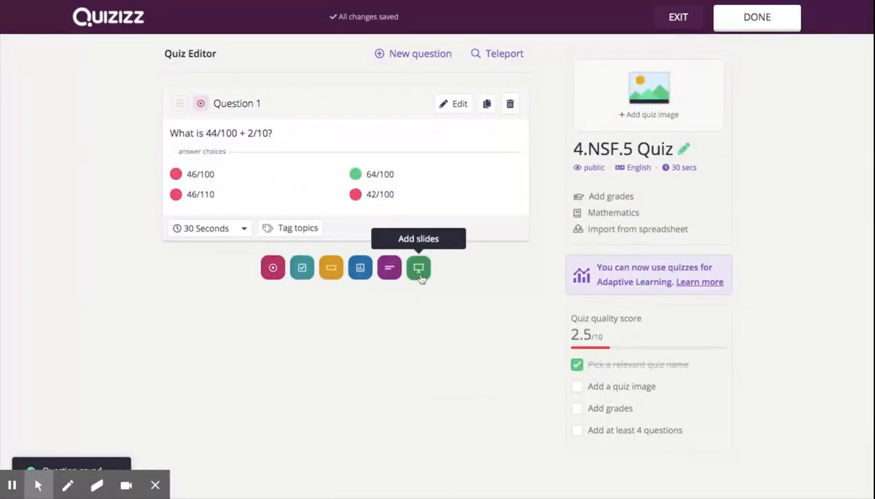
{"action": "mouse_move", "coordinate": [302, 267]}
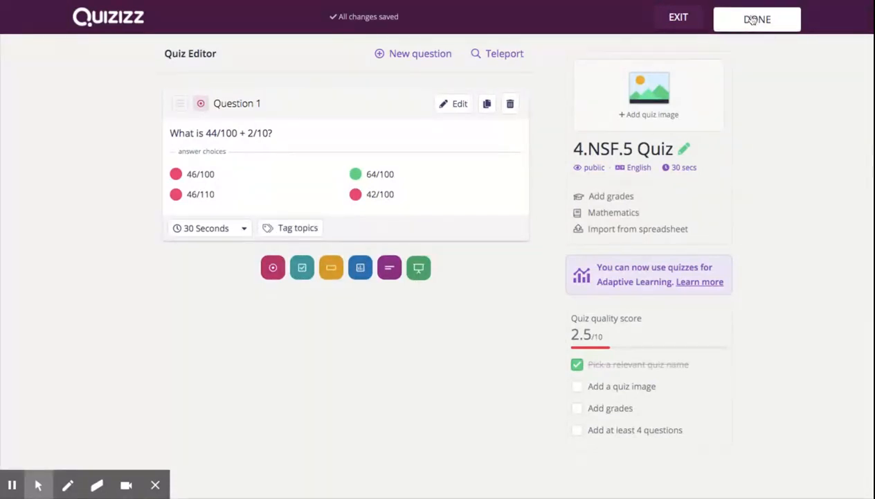
{"action": "mouse_move", "coordinate": [13, 474]}
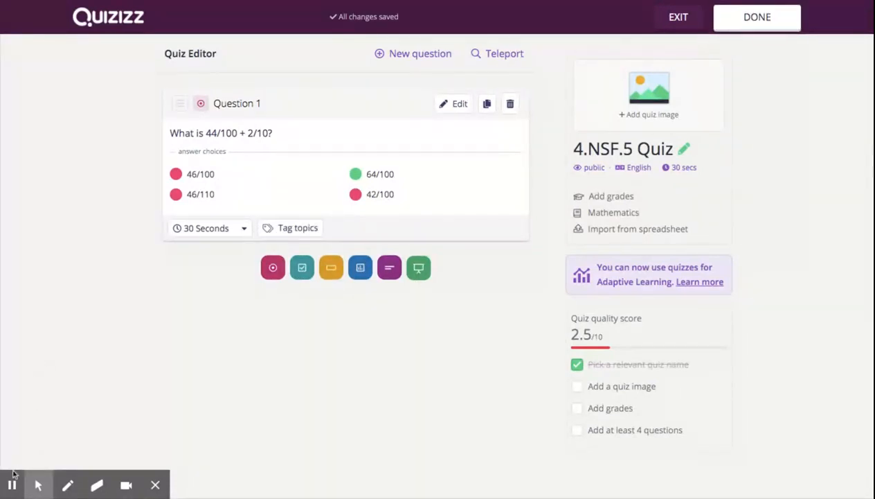